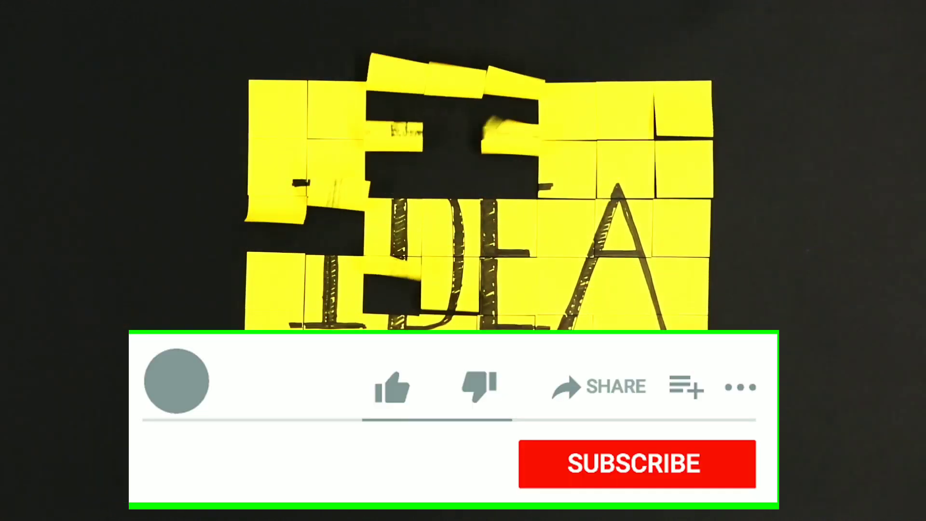
# Like the video and subscribe on the outro overlay over the IDEA sticky-note animation
pyautogui.click(391, 387)
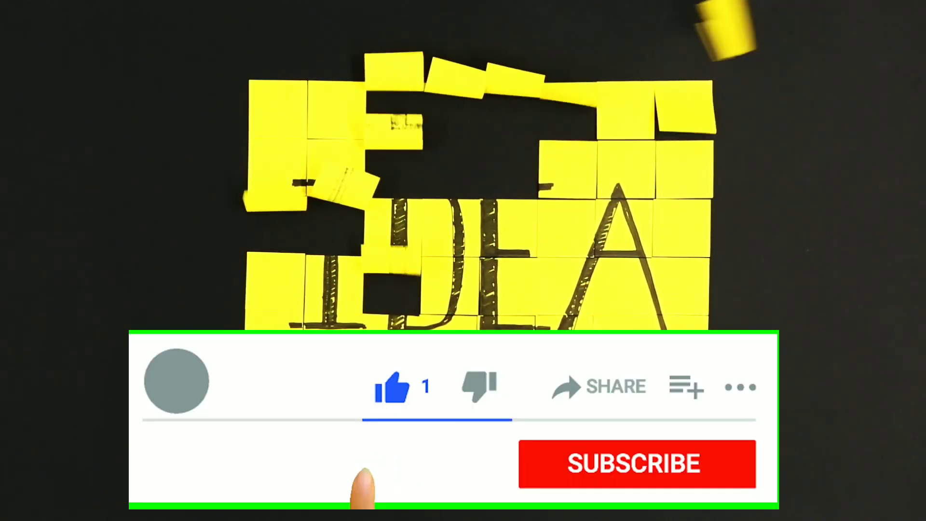
pyautogui.click(637, 464)
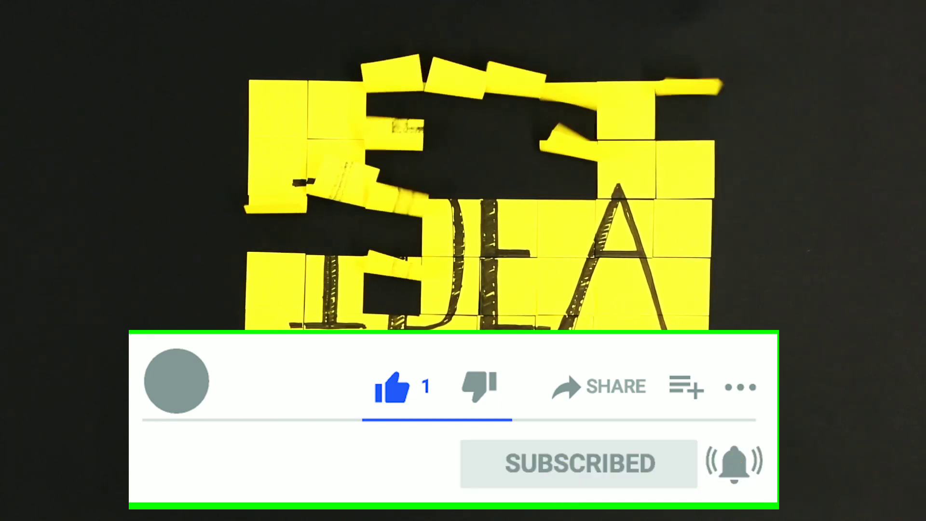